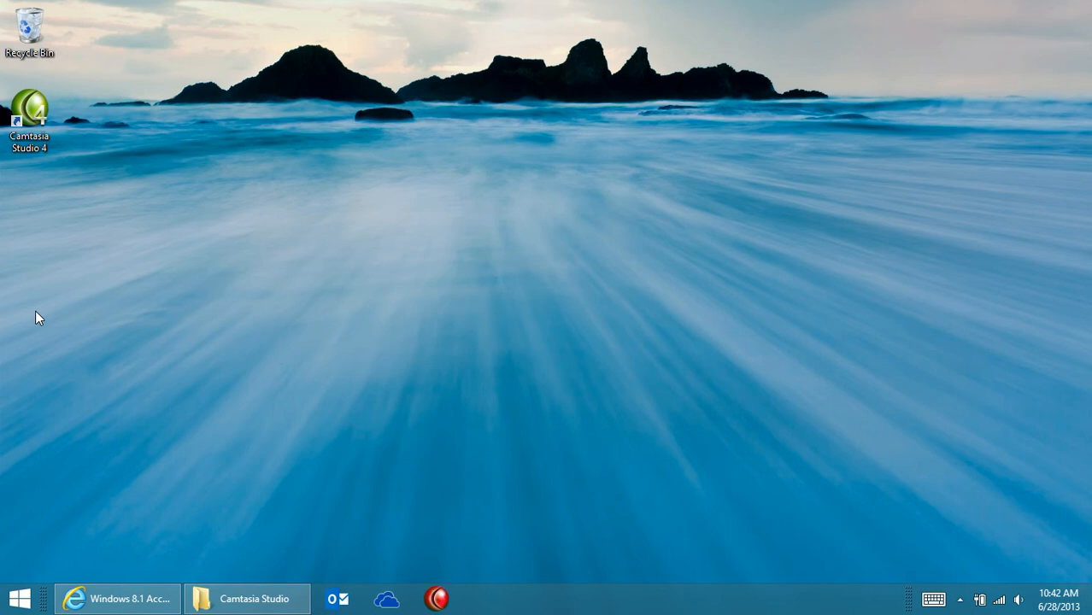
- Switch from the desktop to the Start screen
{"action": "left_click", "coordinate": [19, 598]}
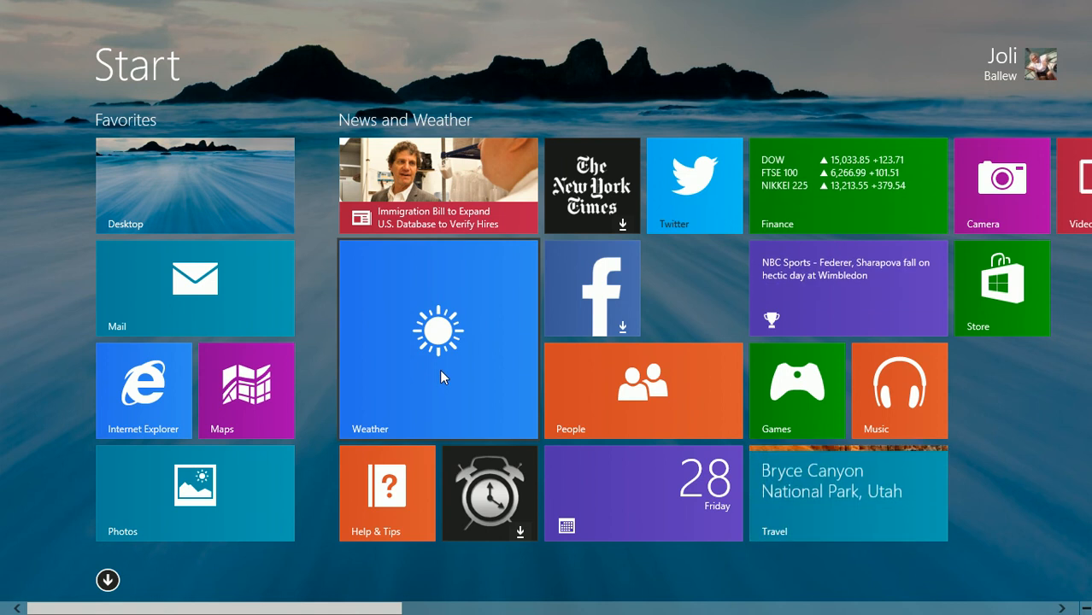
- Make the Weather and Help & Tips tiles small
{"action": "right_click", "coordinate": [438, 338]}
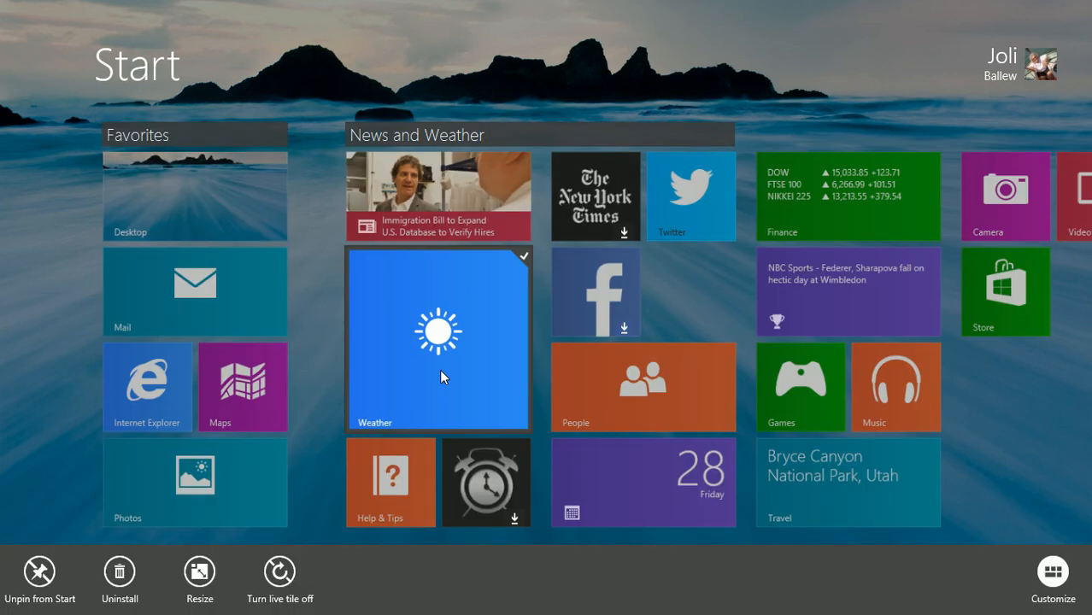
{"action": "mouse_move", "coordinate": [419, 591]}
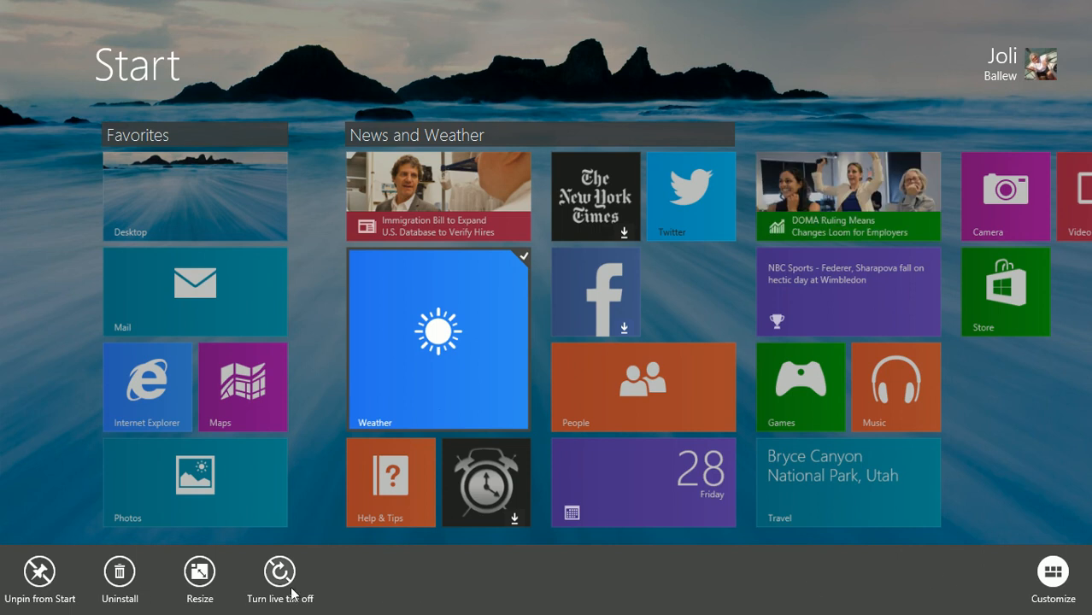
{"action": "left_click", "coordinate": [199, 571]}
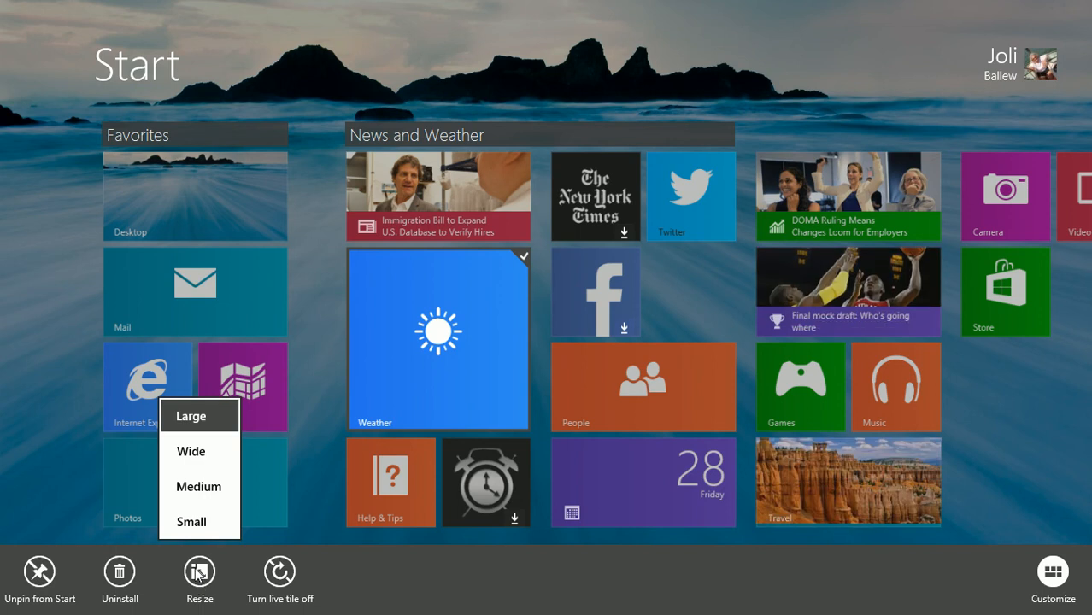
{"action": "left_click", "coordinate": [192, 522]}
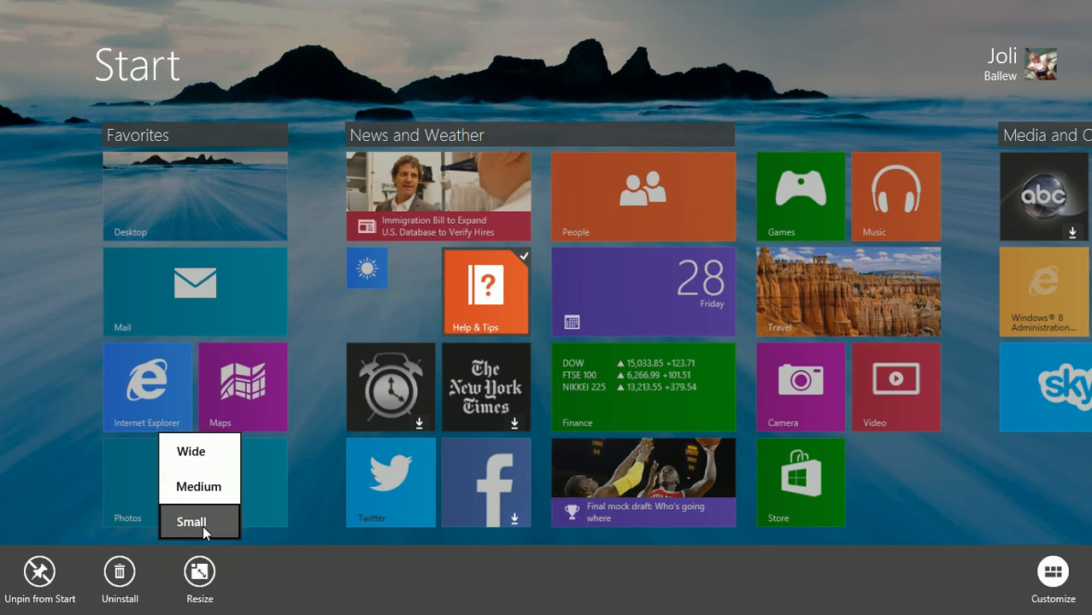
{"action": "left_click", "coordinate": [199, 521]}
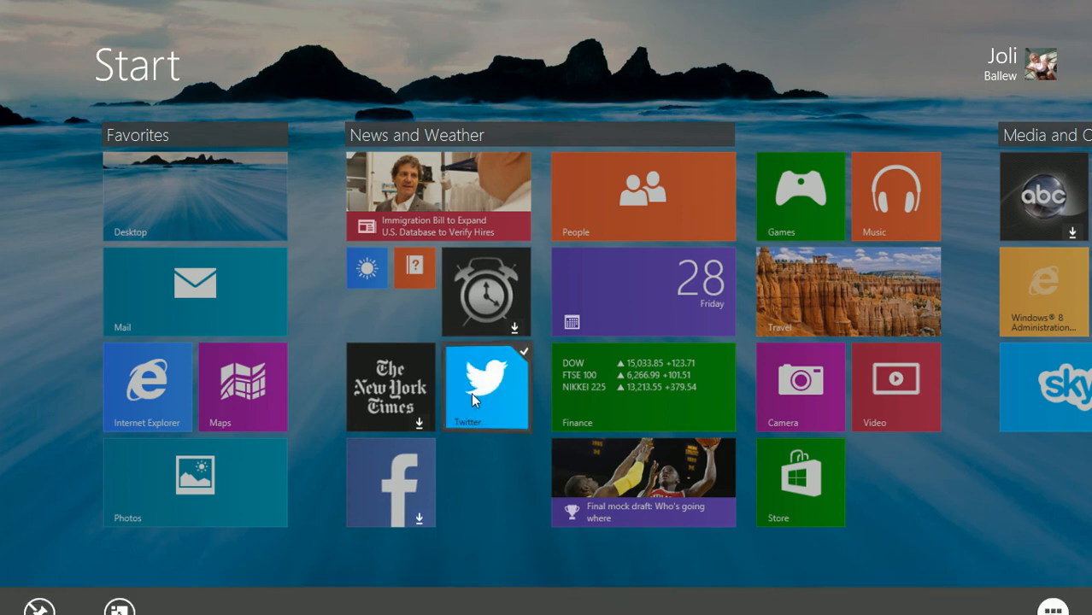
- Make the Twitter tile small and the Photos tile large
{"action": "right_click", "coordinate": [485, 386]}
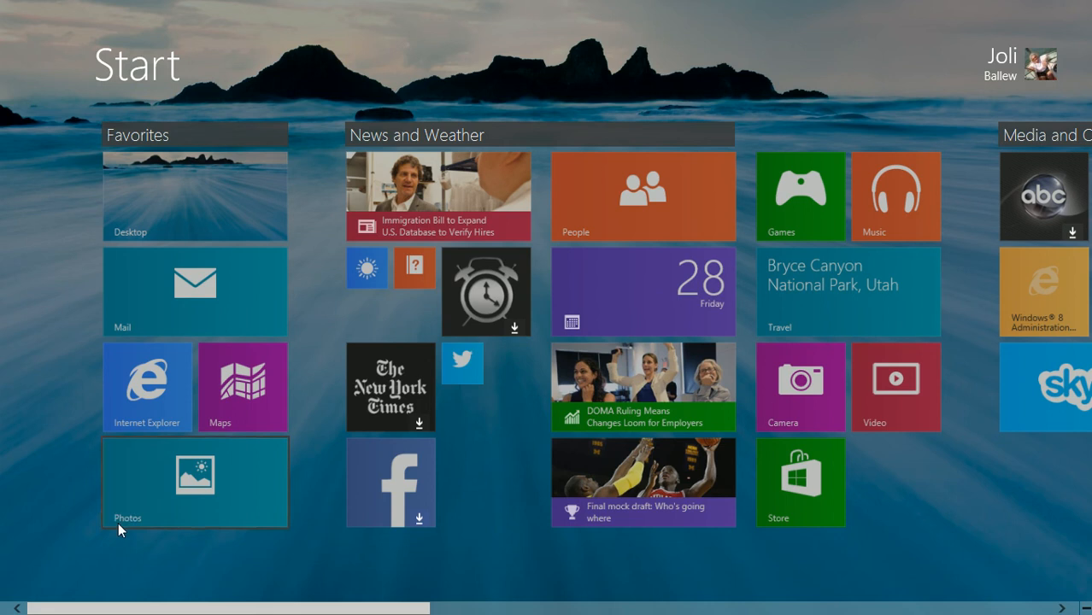
{"action": "right_click", "coordinate": [195, 482]}
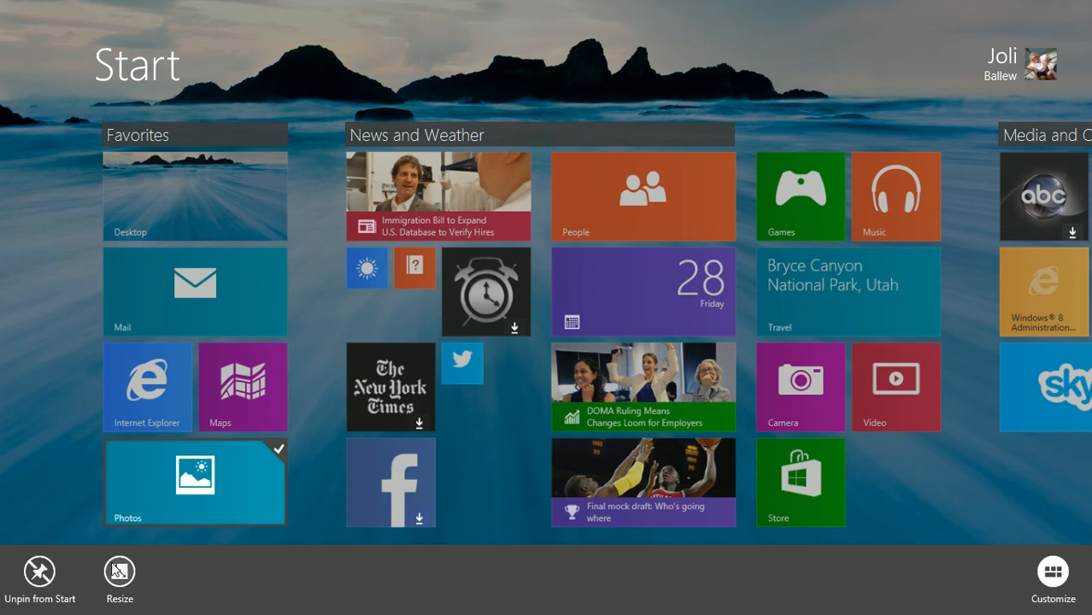
{"action": "left_click", "coordinate": [120, 571]}
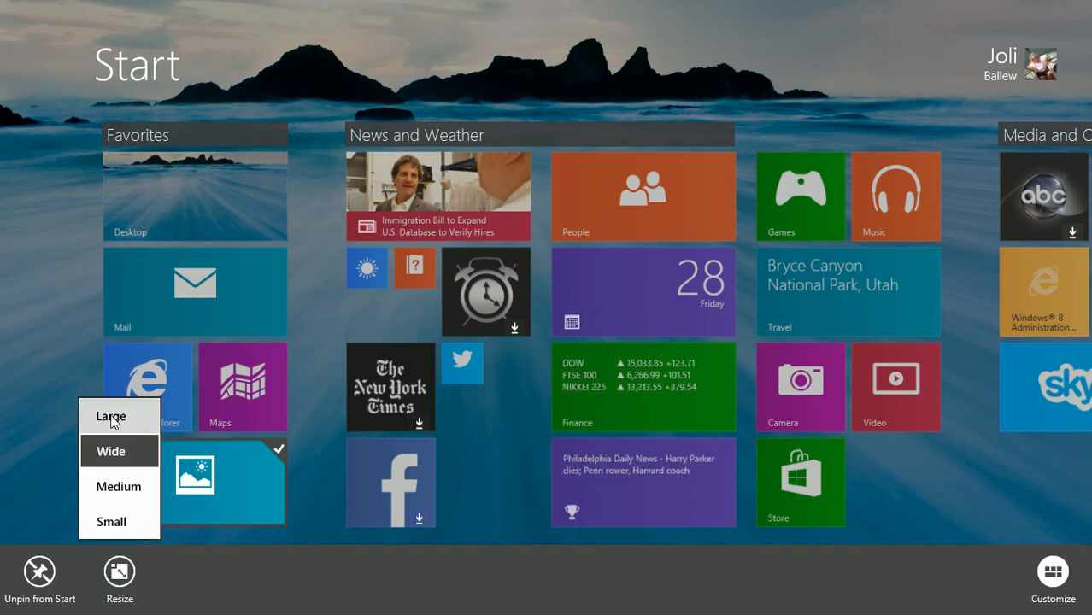
{"action": "left_click", "coordinate": [110, 417]}
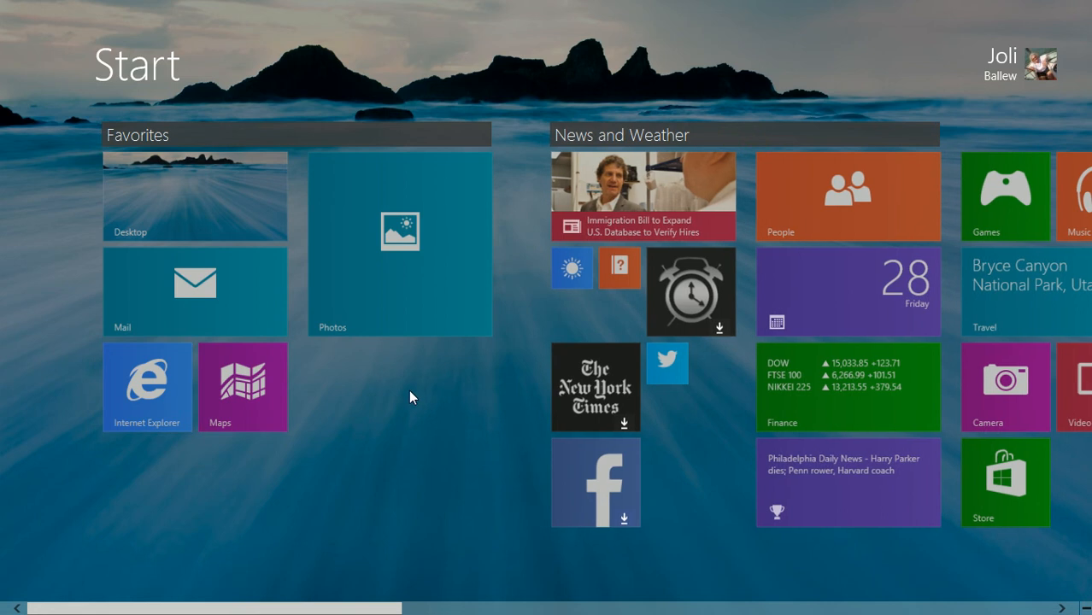
- Make the Maps tile small and bring up the Desktop tile's size choices
{"action": "right_click", "coordinate": [243, 387]}
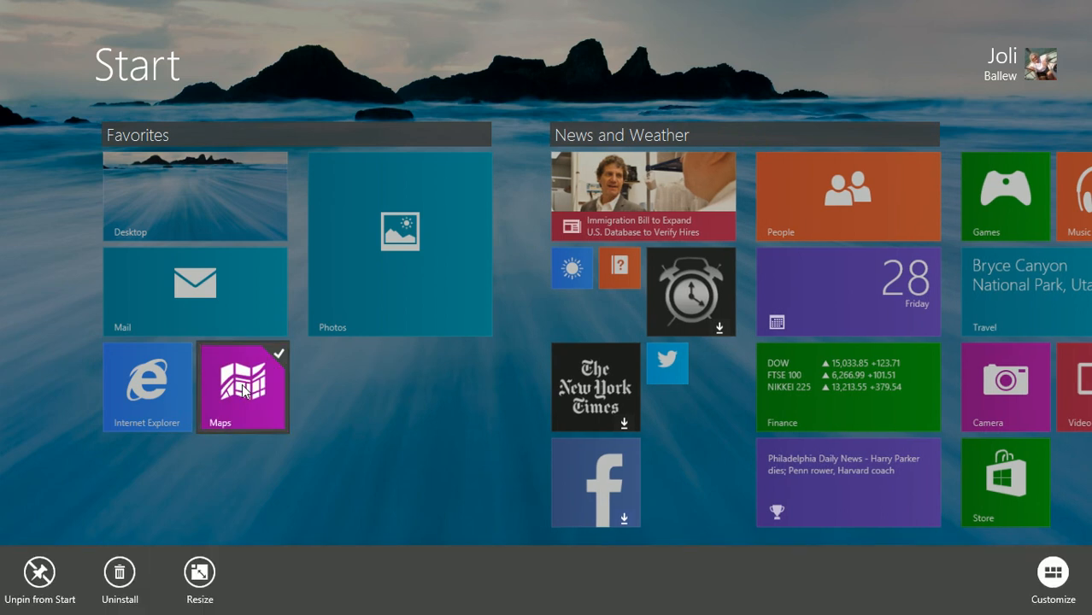
{"action": "left_click", "coordinate": [198, 573]}
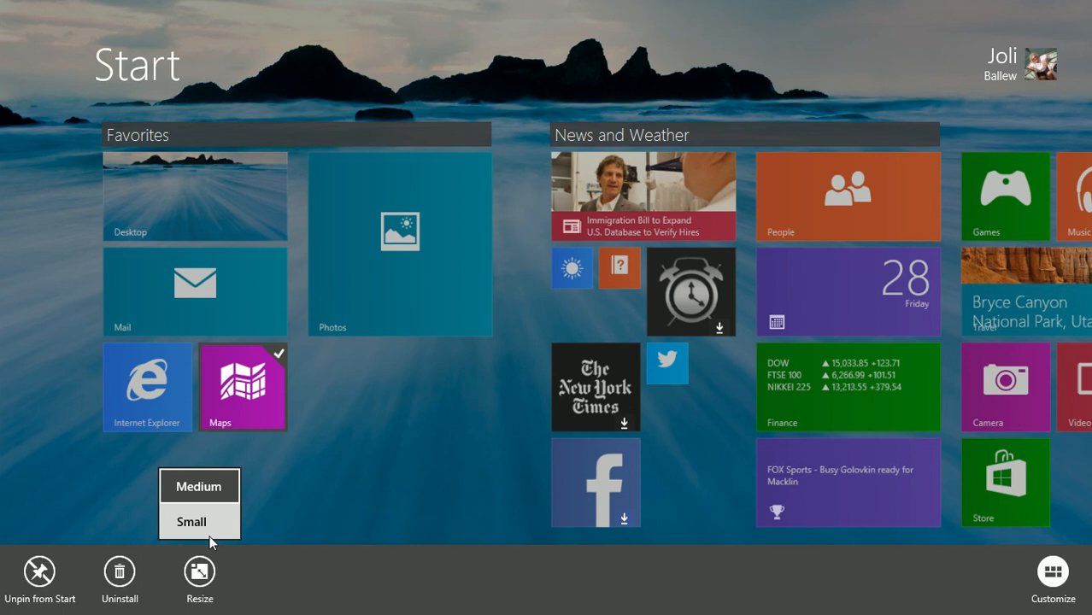
{"action": "left_click", "coordinate": [192, 522]}
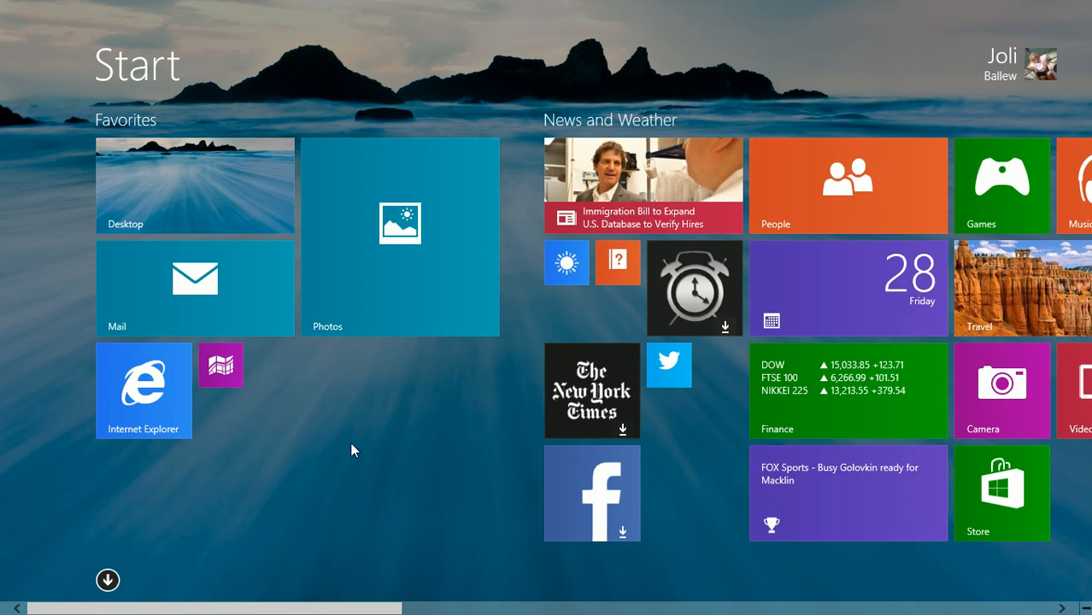
{"action": "right_click", "coordinate": [195, 185]}
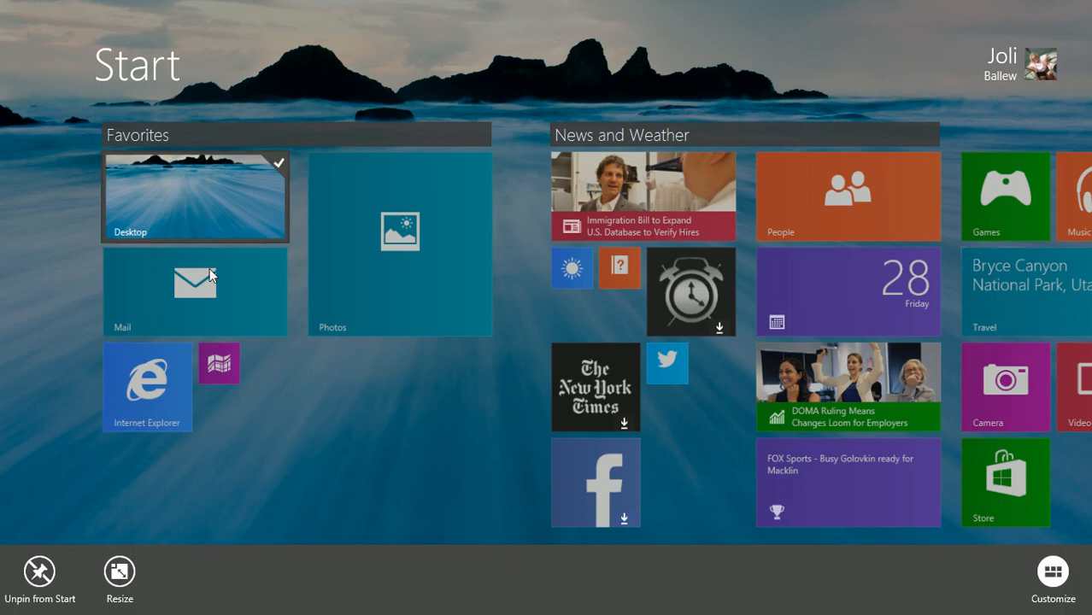
{"action": "left_click", "coordinate": [120, 579]}
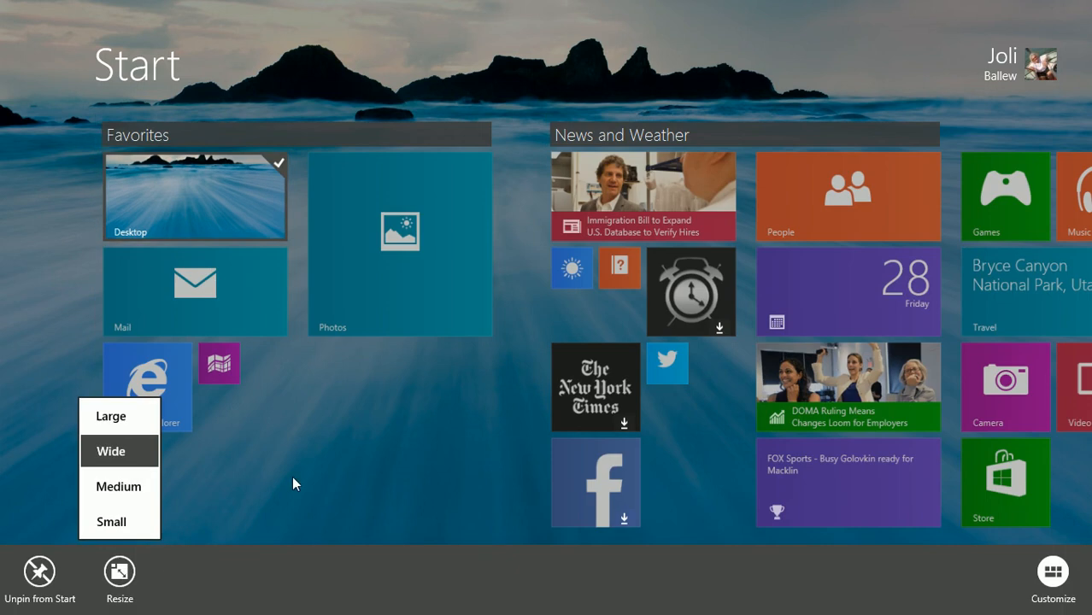